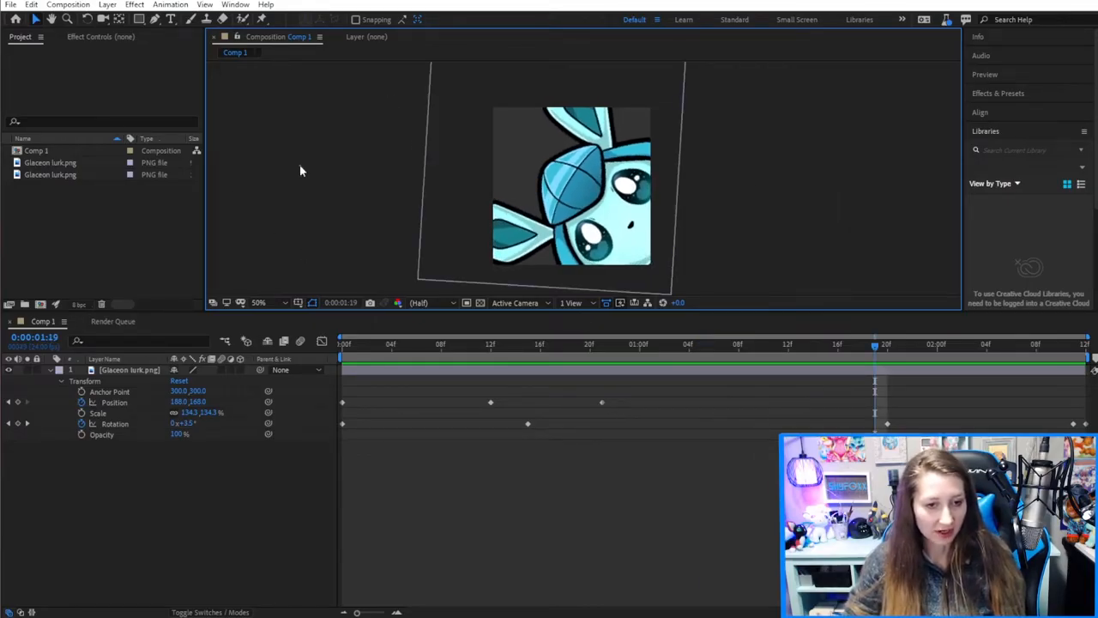
- Queue Comp 1 for rendering via File > Export > Add to Render Queue
{"action": "left_click", "coordinate": [10, 4]}
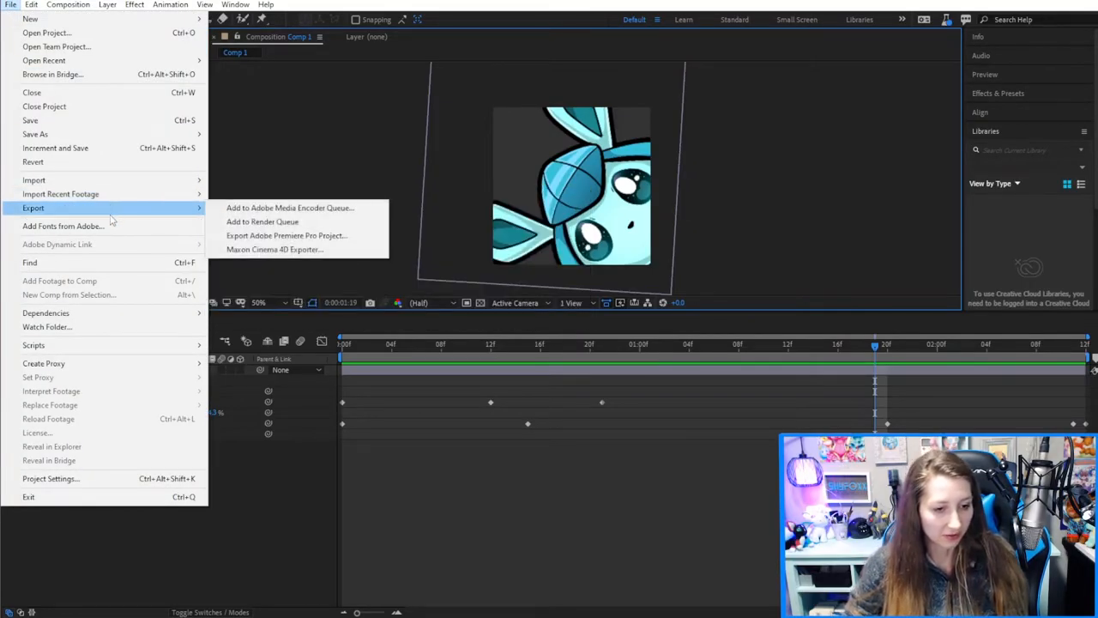
{"action": "mouse_move", "coordinate": [261, 221]}
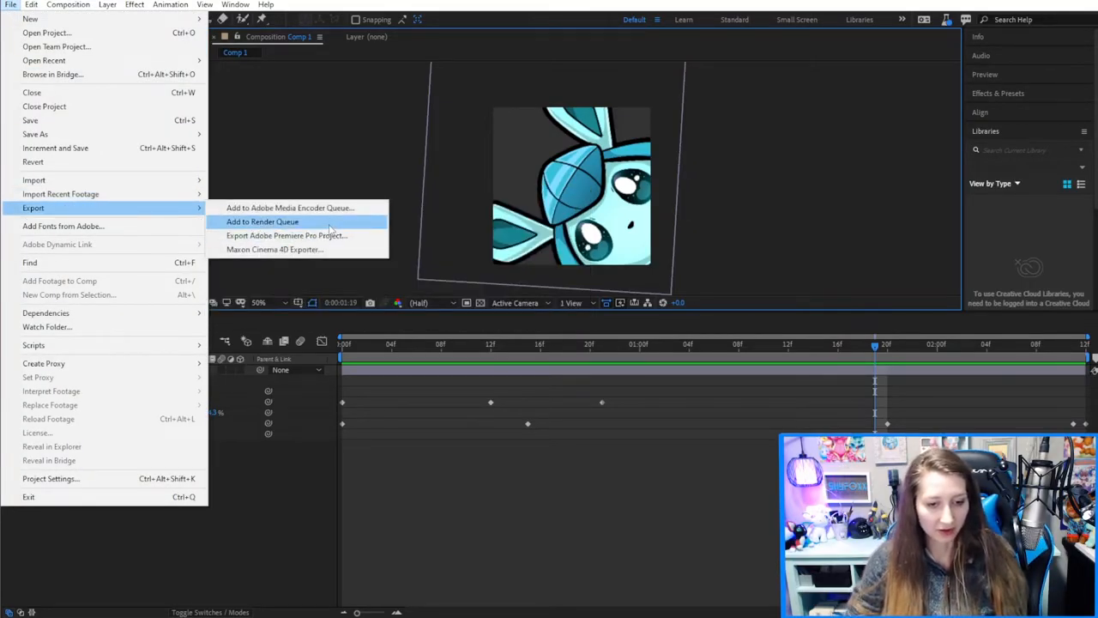
{"action": "left_click", "coordinate": [261, 222]}
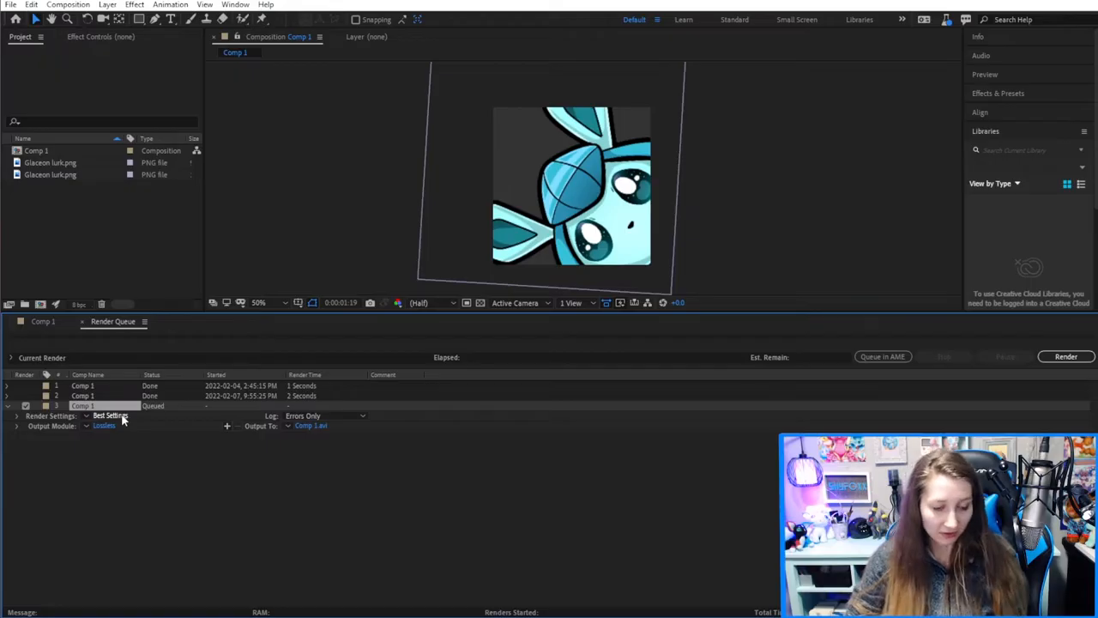
{"action": "mouse_move", "coordinate": [144, 489]}
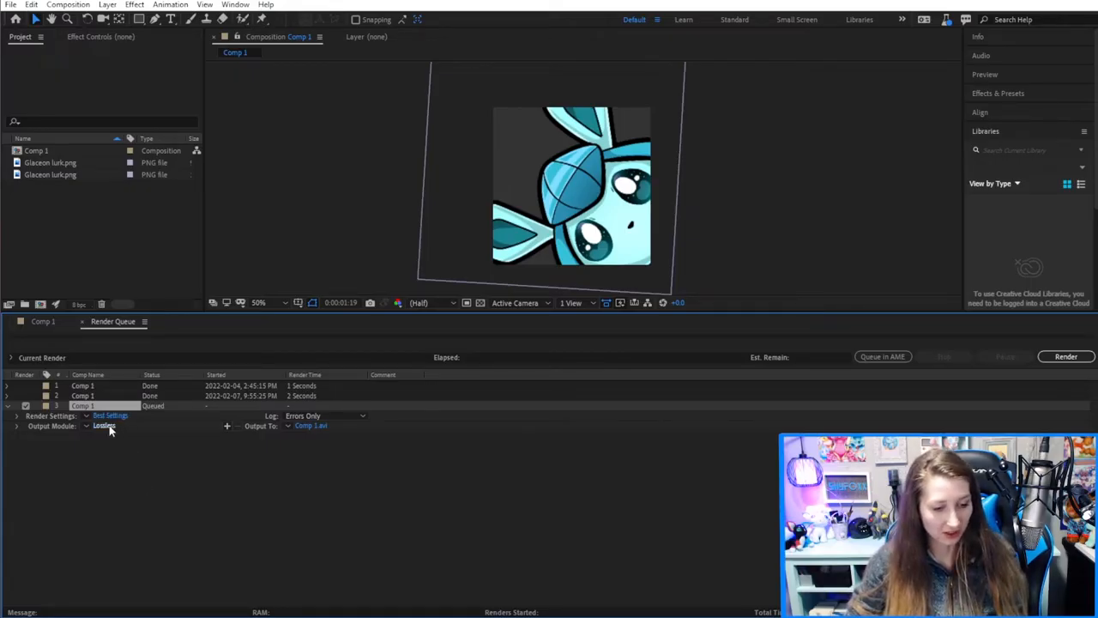
- Set the output module to PNG Sequence with RGB + Alpha channels and confirm
{"action": "left_click", "coordinate": [103, 425]}
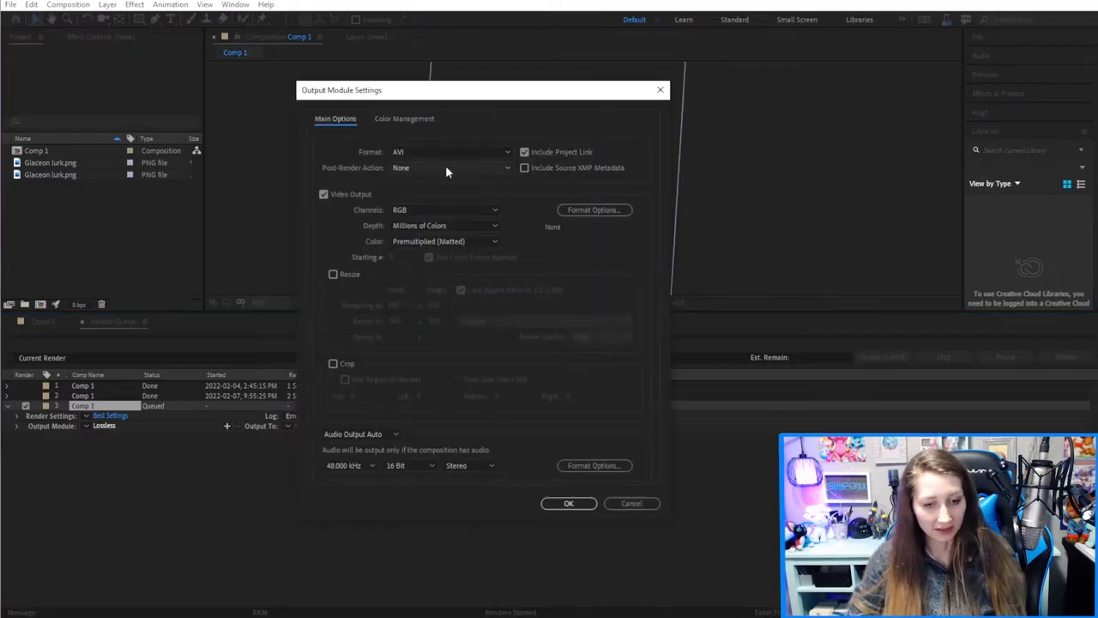
{"action": "left_click", "coordinate": [449, 151]}
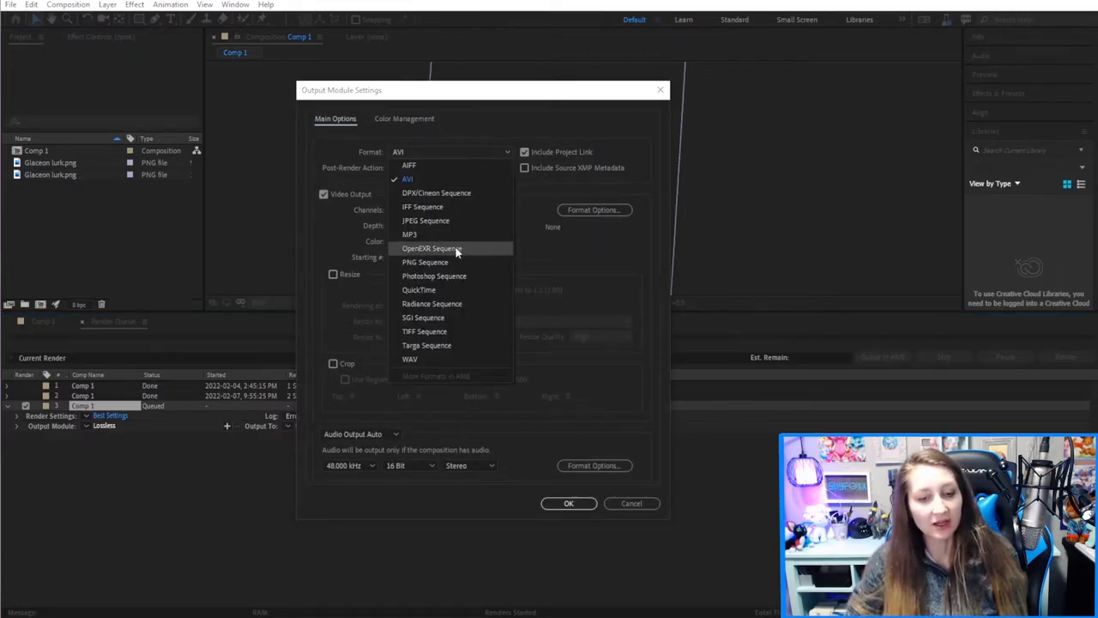
{"action": "left_click", "coordinate": [426, 261]}
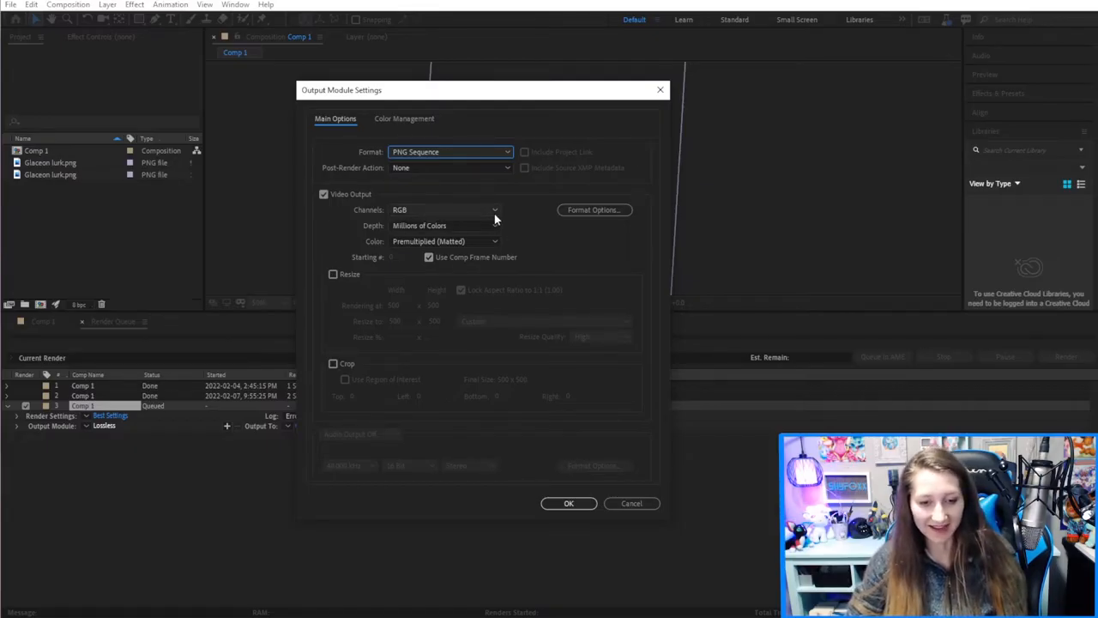
{"action": "left_click", "coordinate": [444, 209]}
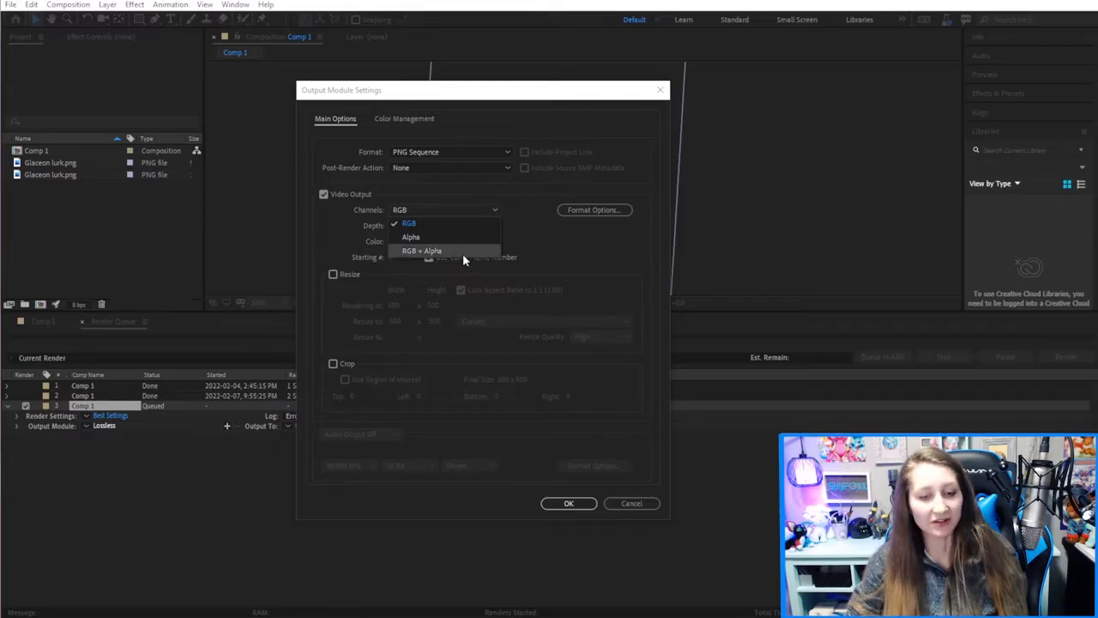
{"action": "left_click", "coordinate": [422, 251]}
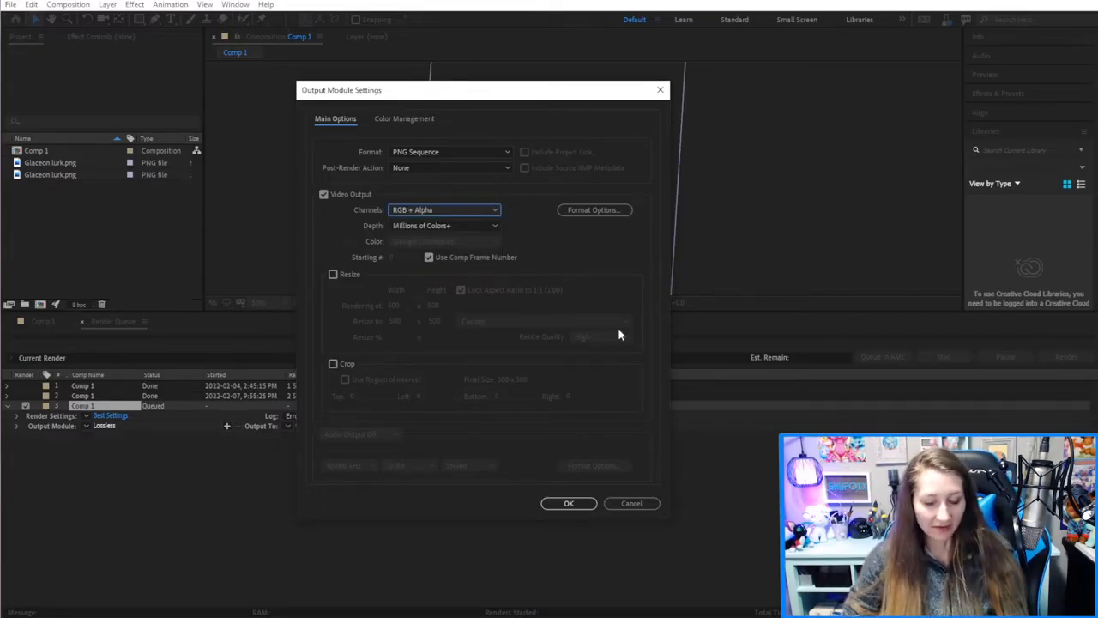
{"action": "left_click", "coordinate": [568, 503]}
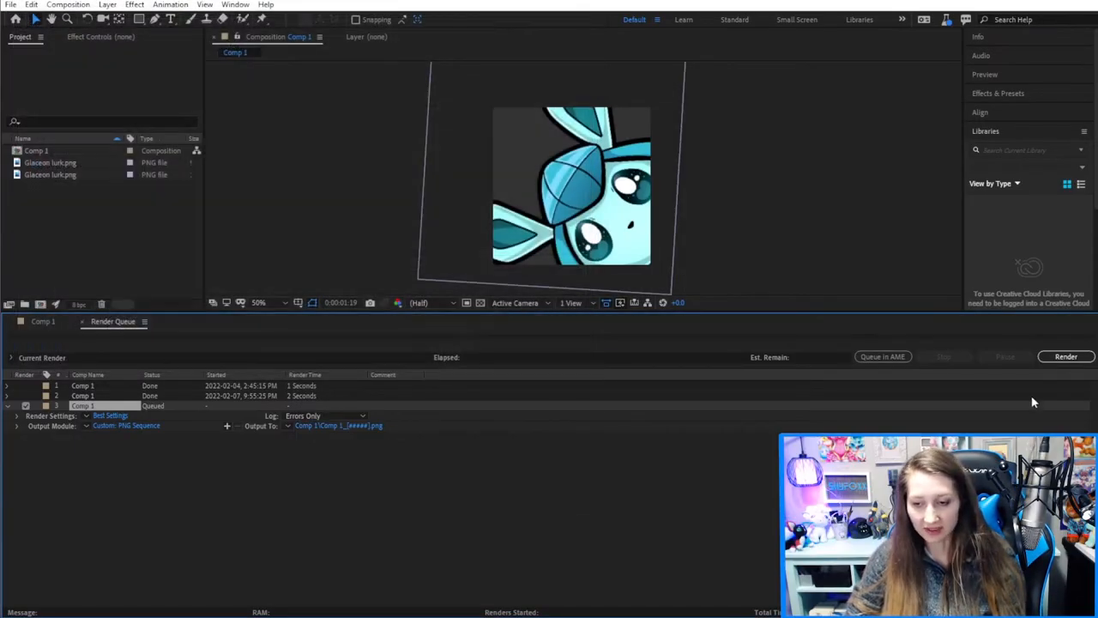
- Start the render and allow overwriting the existing output files
{"action": "left_click", "coordinate": [1066, 355]}
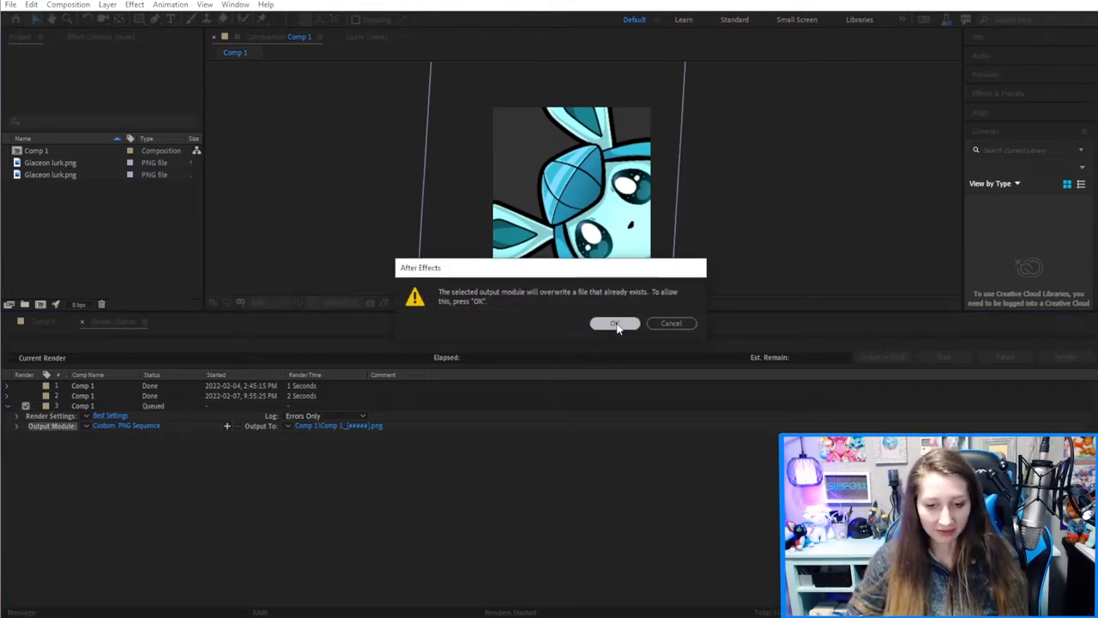
{"action": "left_click", "coordinate": [614, 323]}
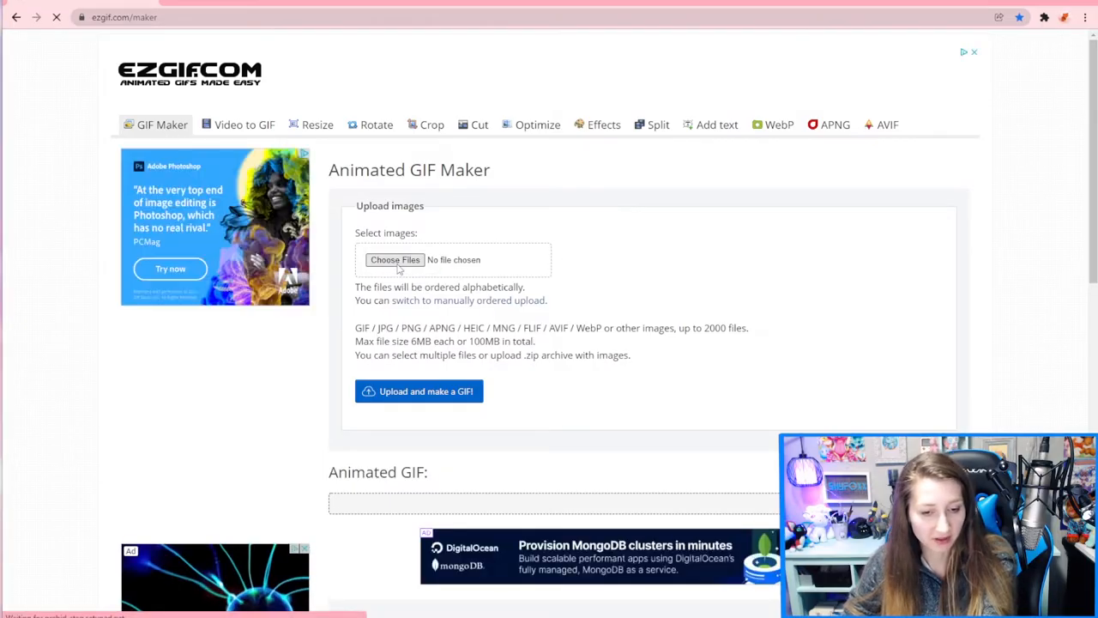
- Select all 60 Comp 1 PNG frames through the file picker for upload
{"action": "left_click", "coordinate": [395, 259]}
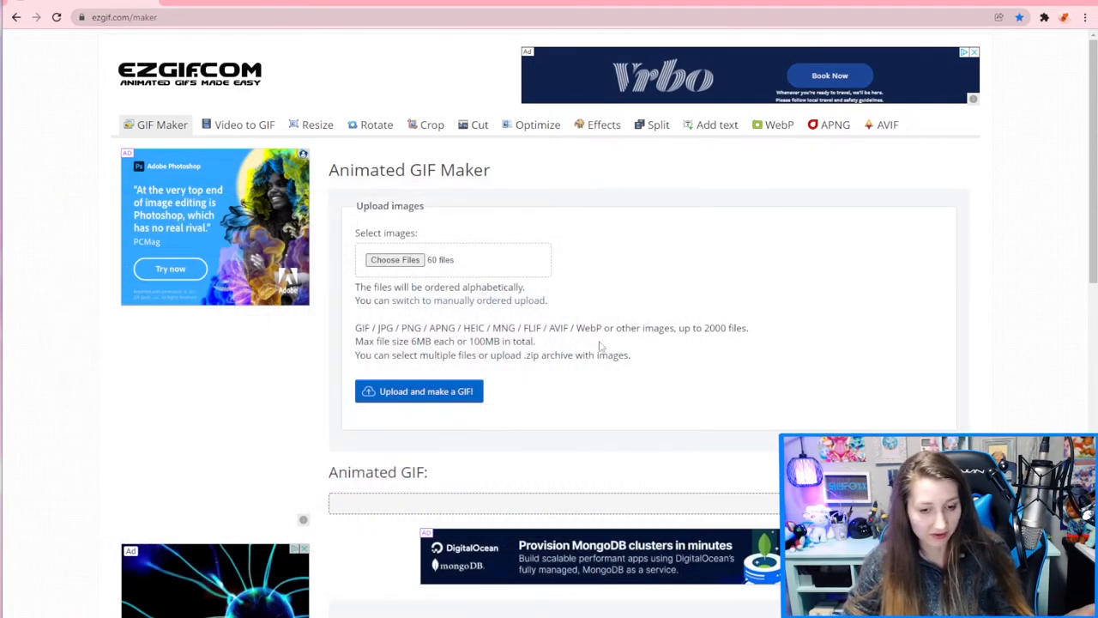
{"action": "left_click", "coordinate": [395, 259]}
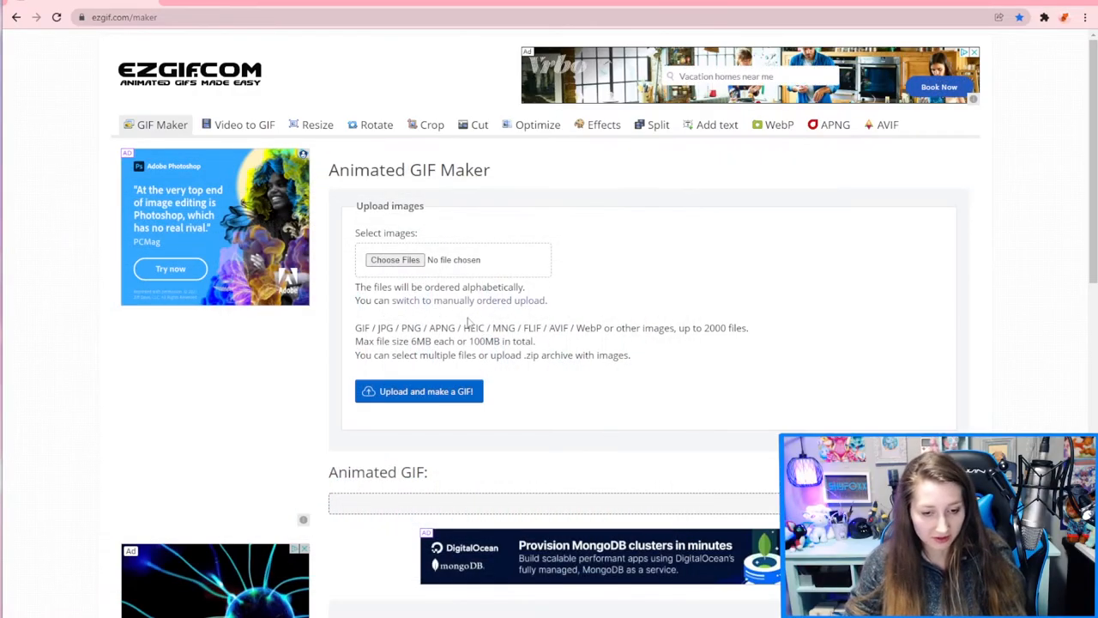
{"action": "left_click", "coordinate": [394, 259]}
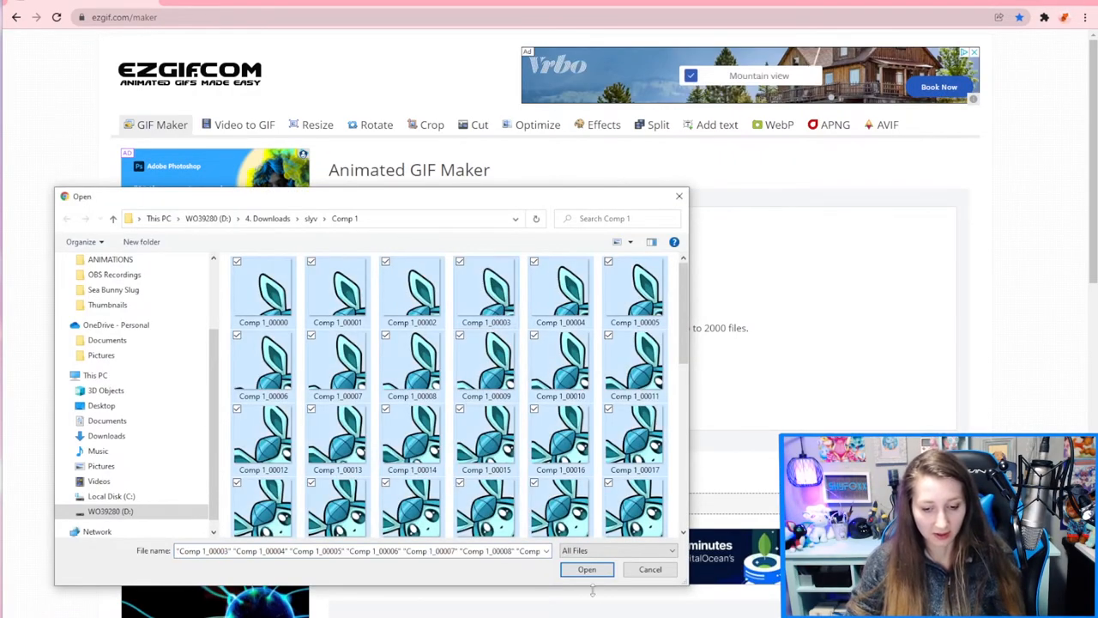
{"action": "left_click", "coordinate": [587, 569]}
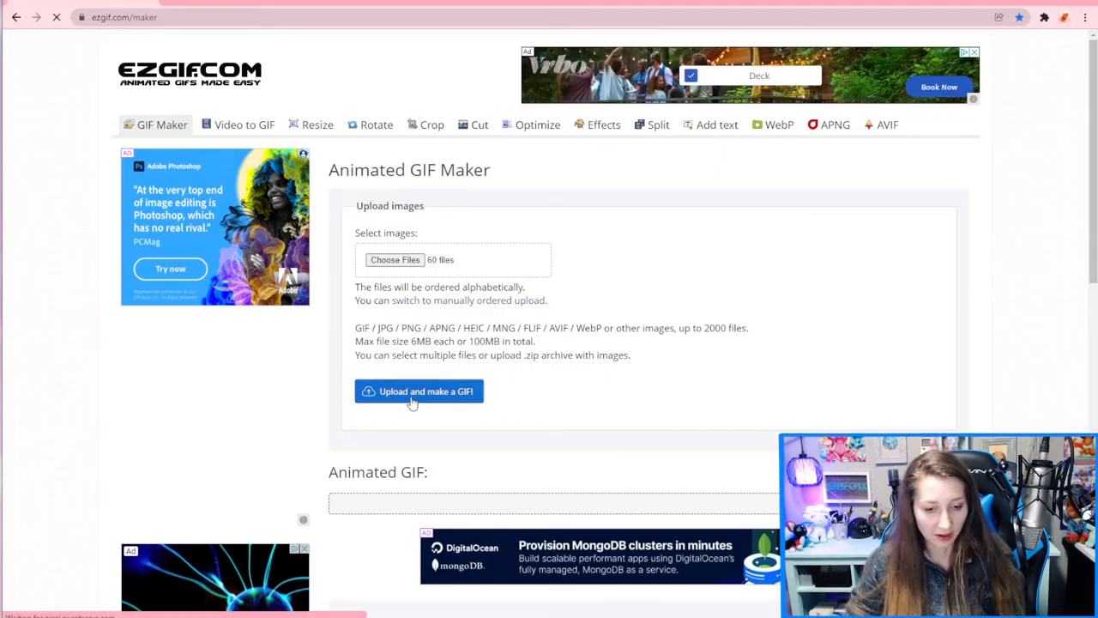
- Upload the frames to the GIF maker and enable 'don't stack frames' for transparency
{"action": "scroll", "scroll_direction": "down", "scroll_amount": 3}
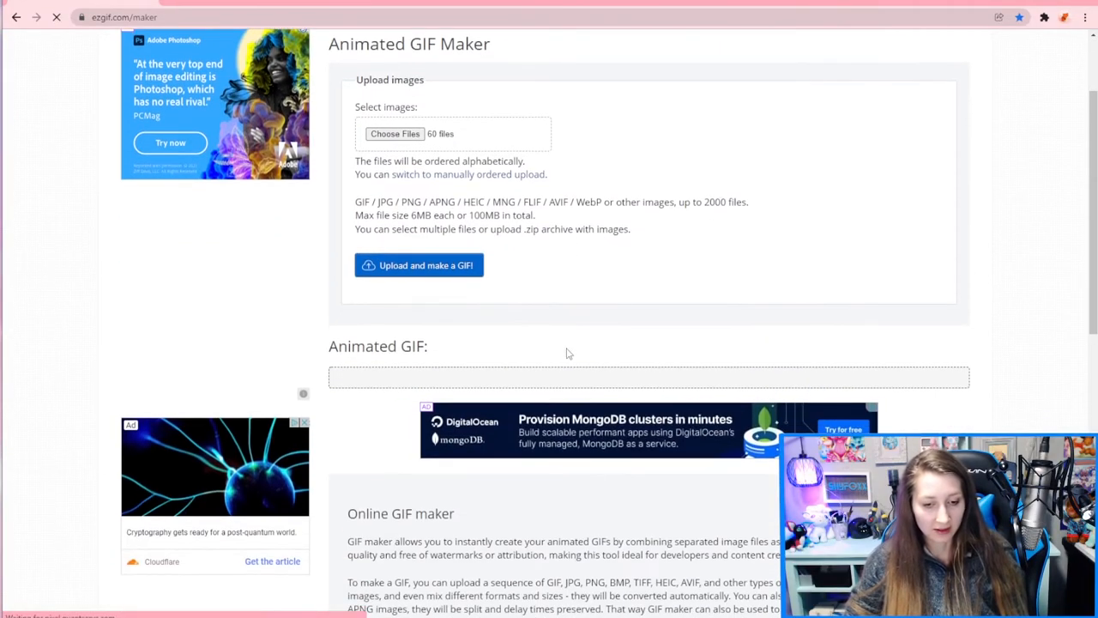
{"action": "left_click", "coordinate": [418, 264]}
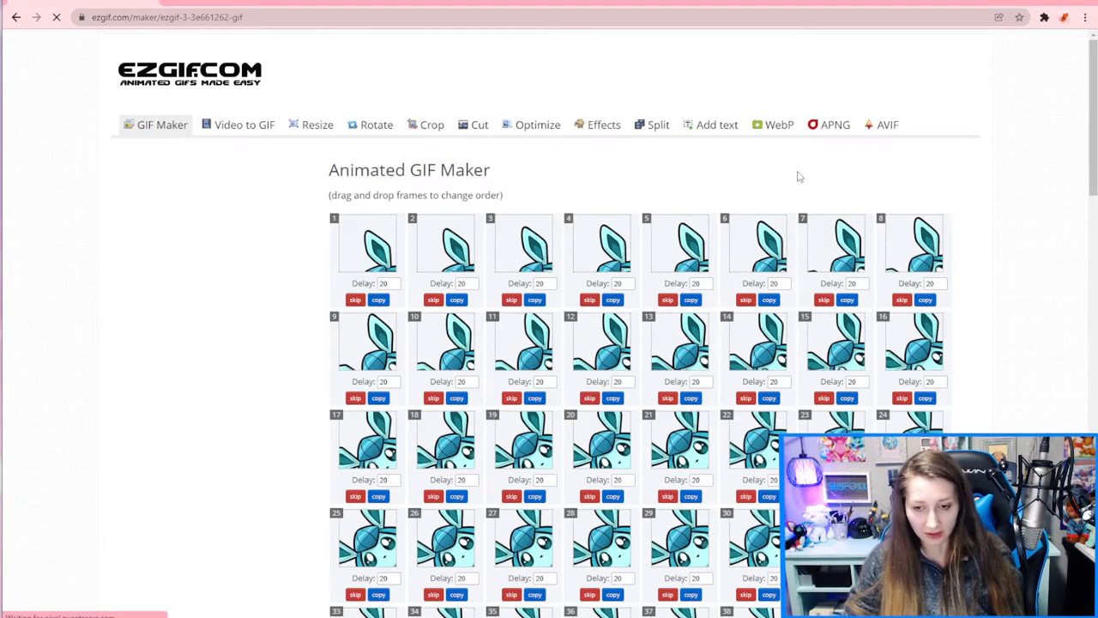
{"action": "scroll", "scroll_direction": "down", "scroll_amount": 3}
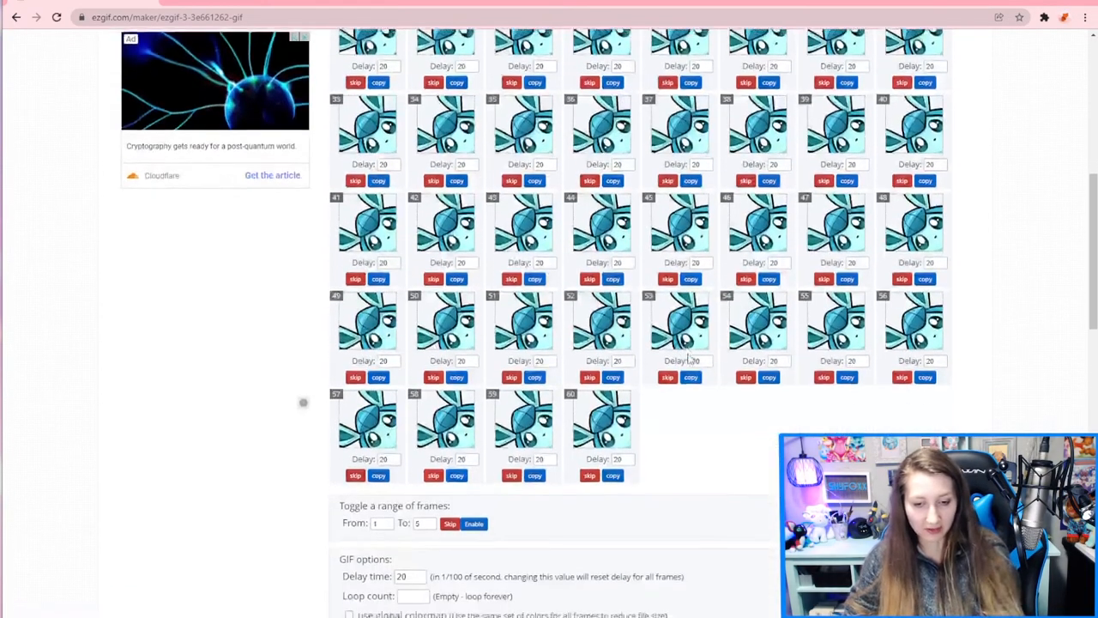
{"action": "scroll", "scroll_direction": "down", "scroll_amount": 3}
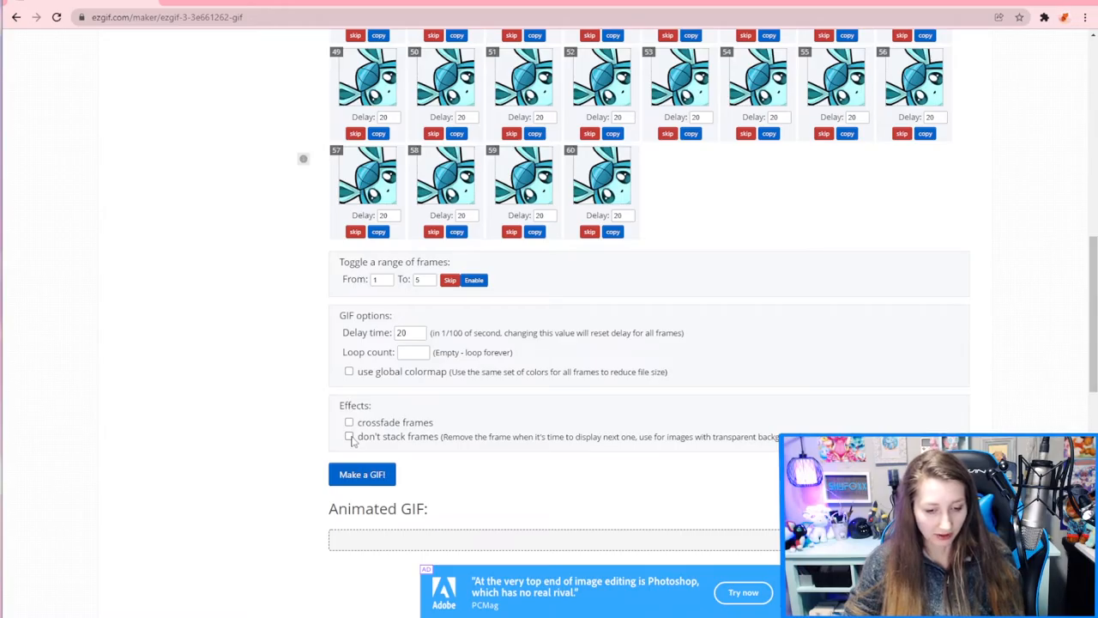
{"action": "left_click", "coordinate": [350, 436]}
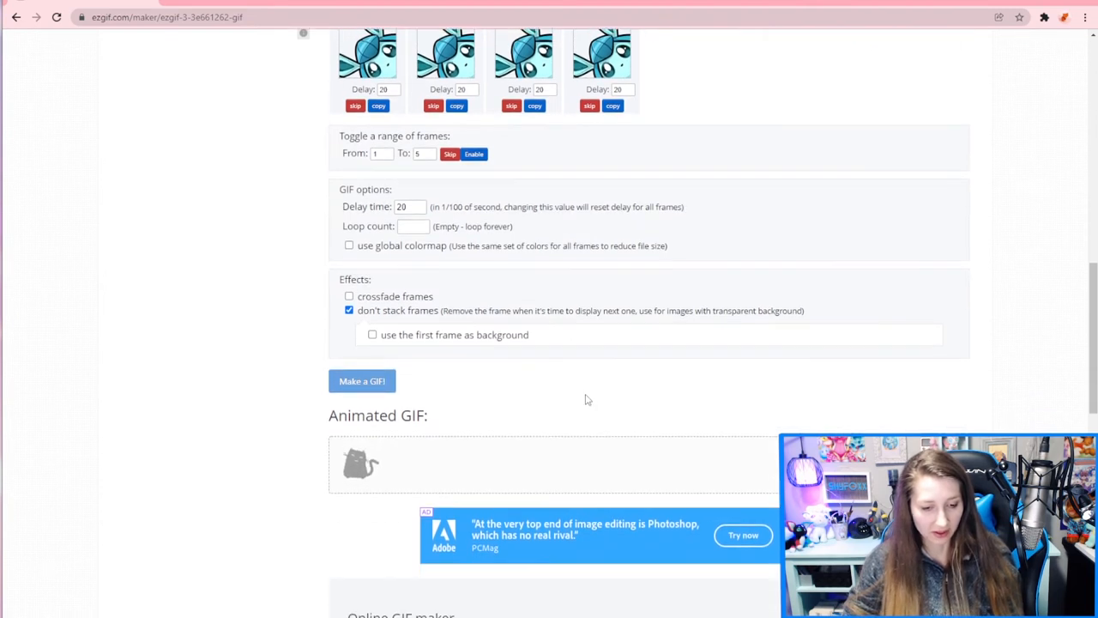
- Generate the 500×500, 60-frame animated Glaceon GIF and view the result
{"action": "scroll", "scroll_direction": "down", "scroll_amount": 3}
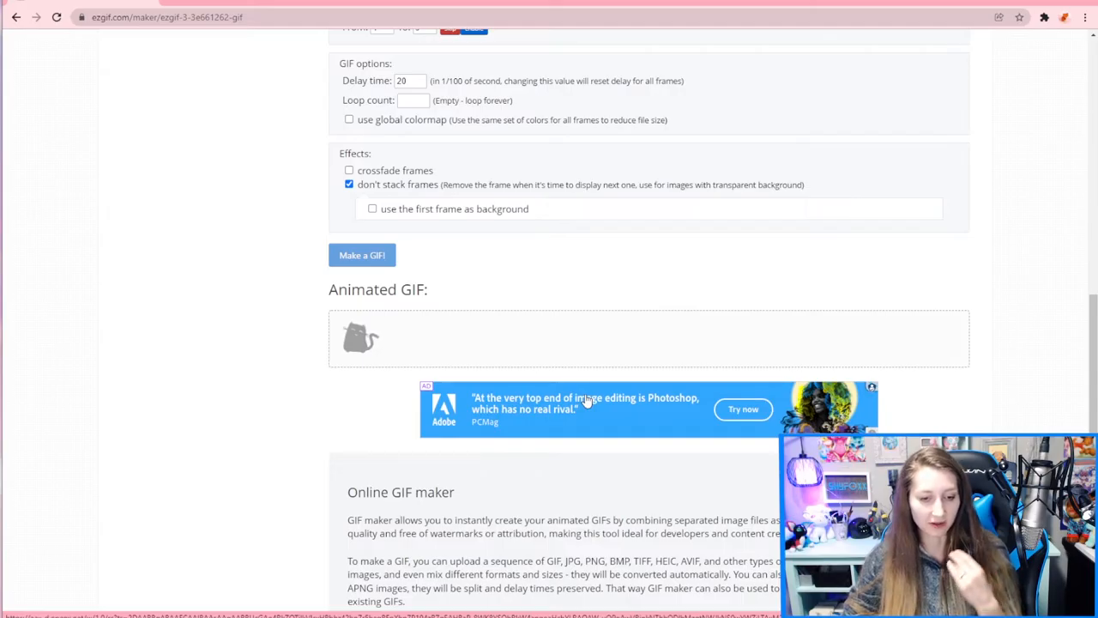
{"action": "left_click", "coordinate": [362, 254]}
{"action": "type", "text": "4"}
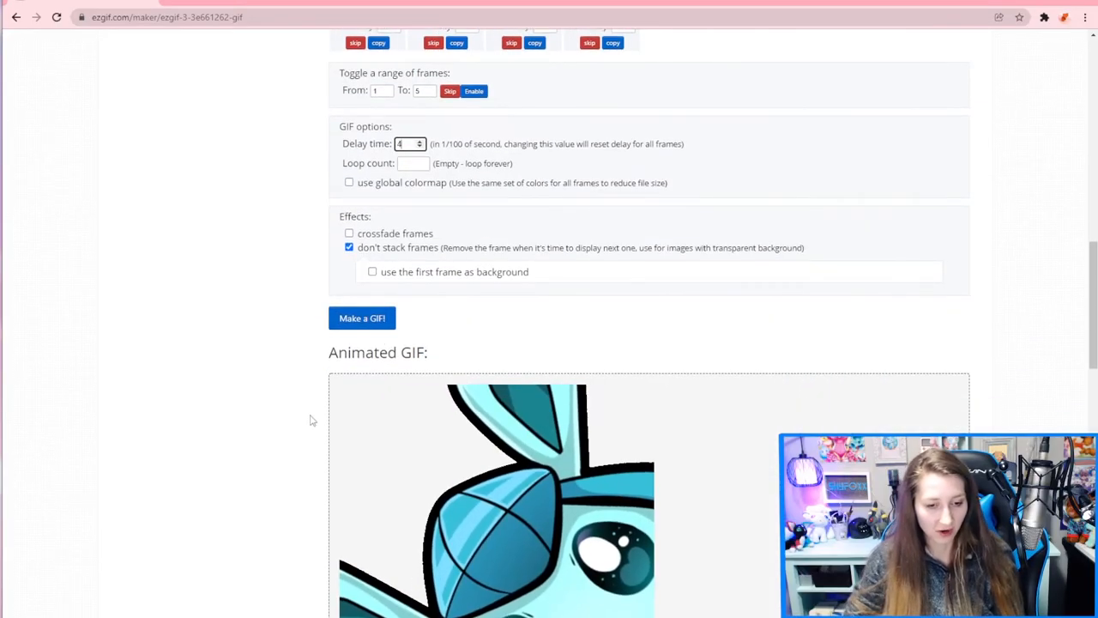
{"action": "left_click", "coordinate": [360, 318]}
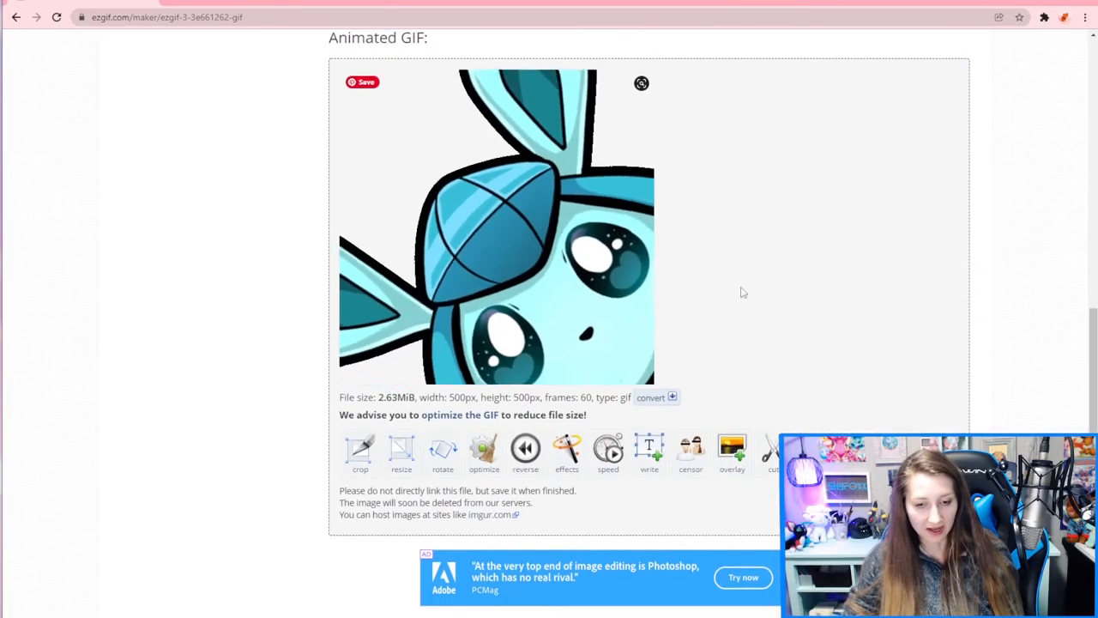